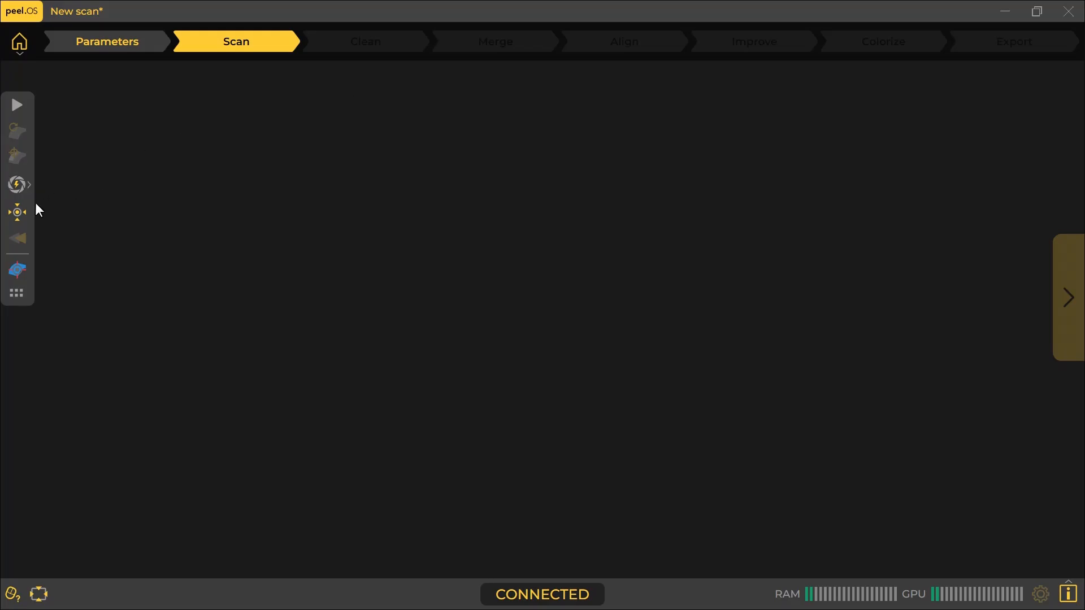
Capture the engine block scan and stop it to move into cleaning
click(17, 213)
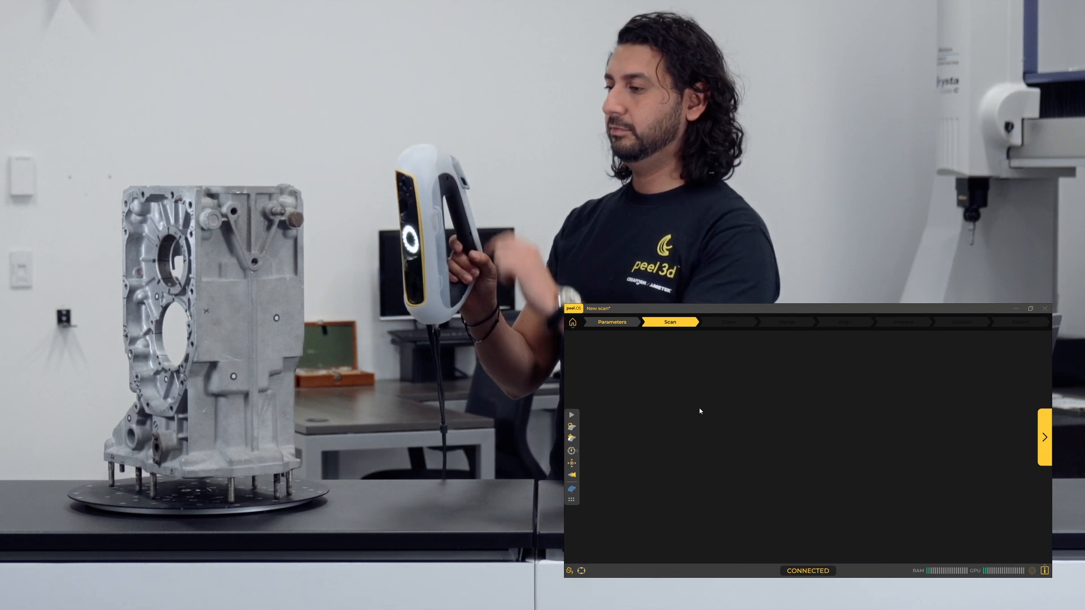
click(571, 414)
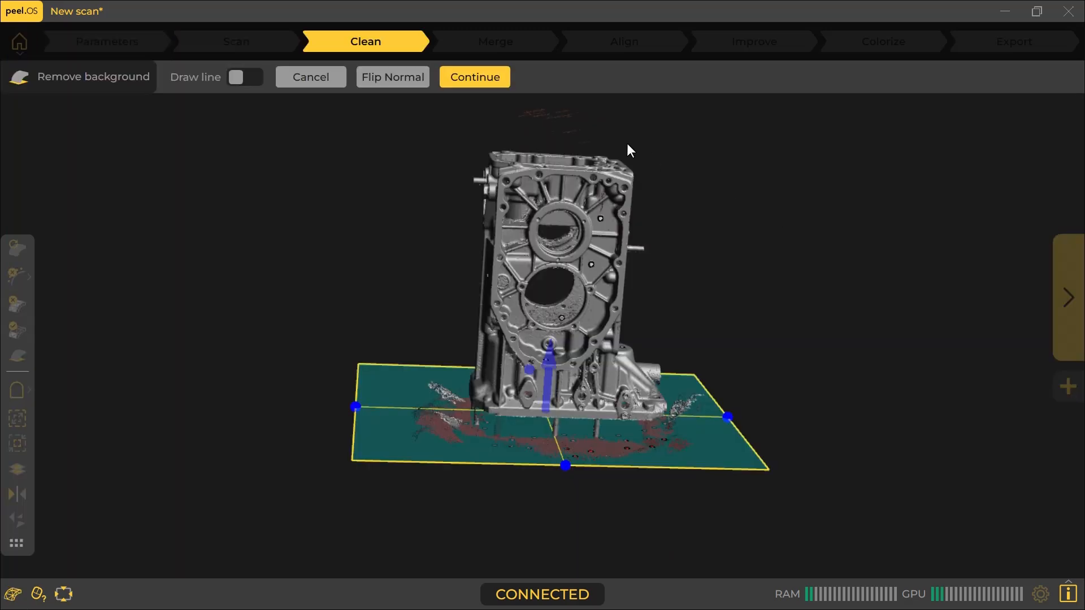
Confirm removal of the background plane, keeping only the engine block selection
click(474, 77)
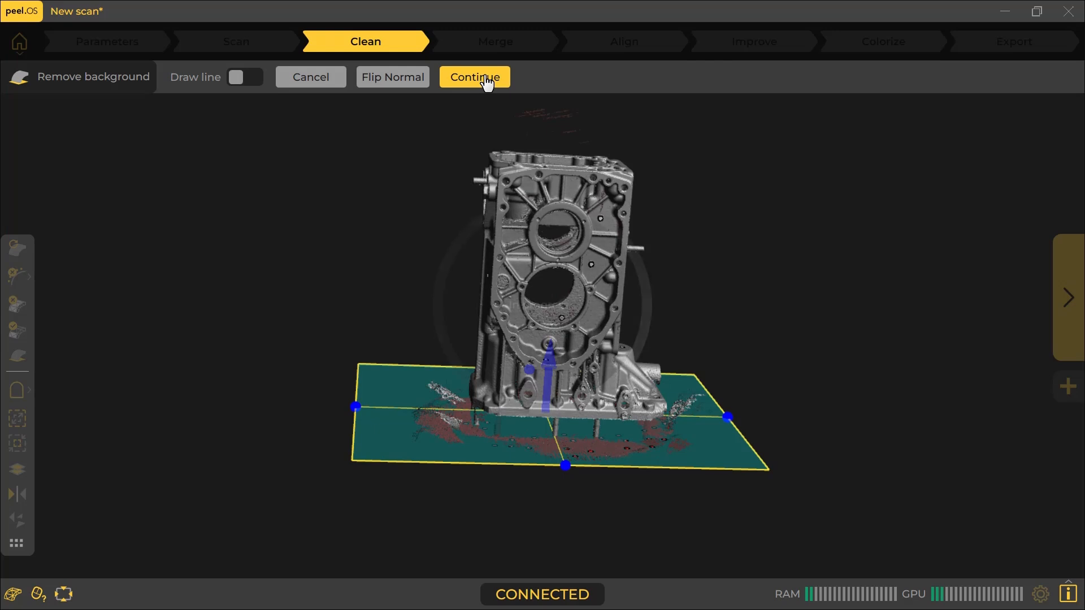
click(474, 77)
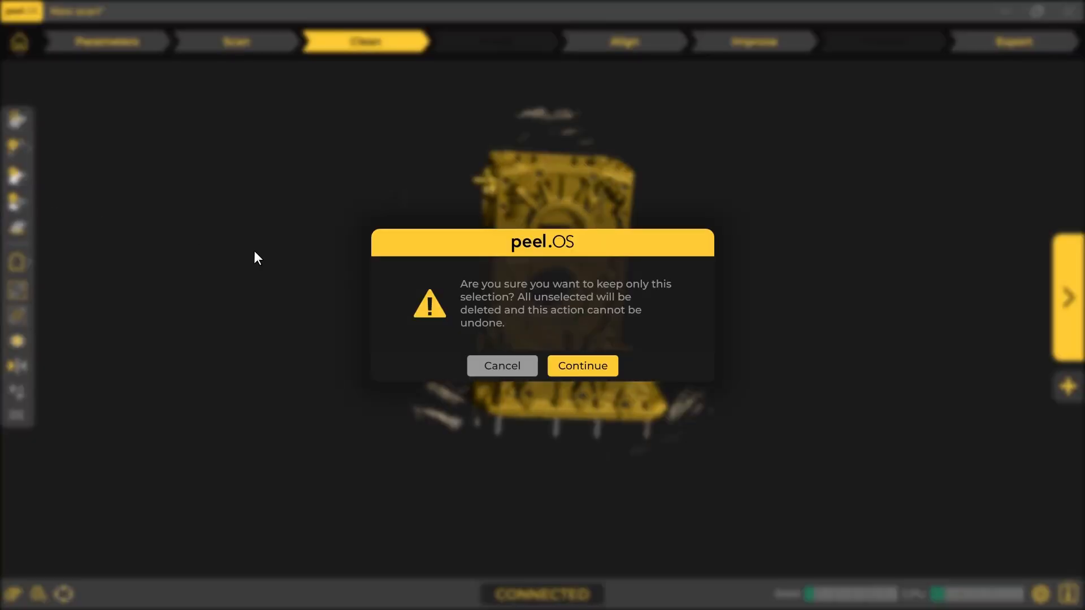
click(581, 366)
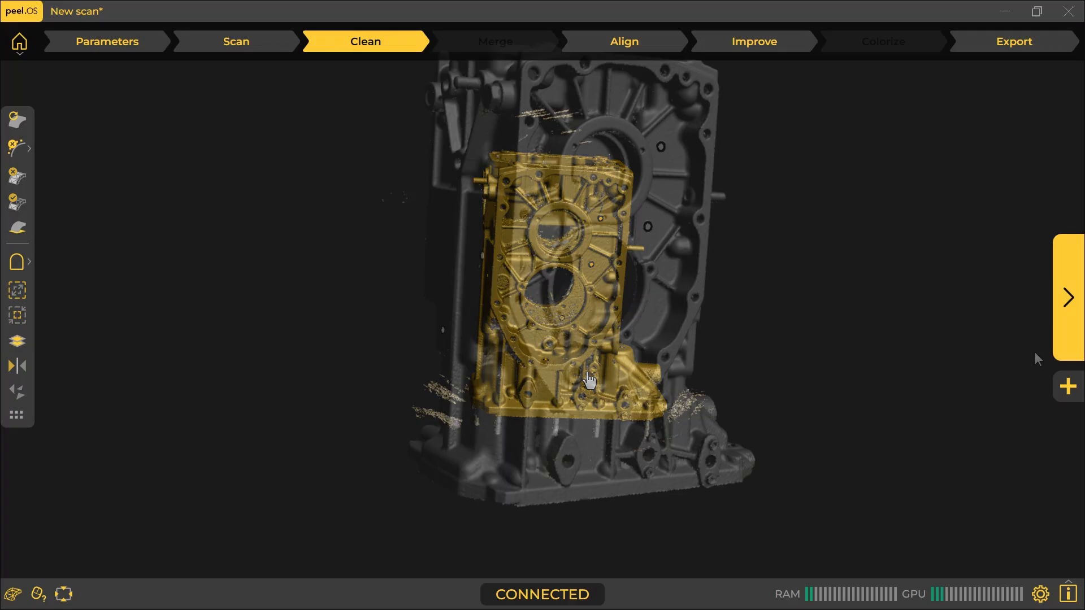
click(1068, 387)
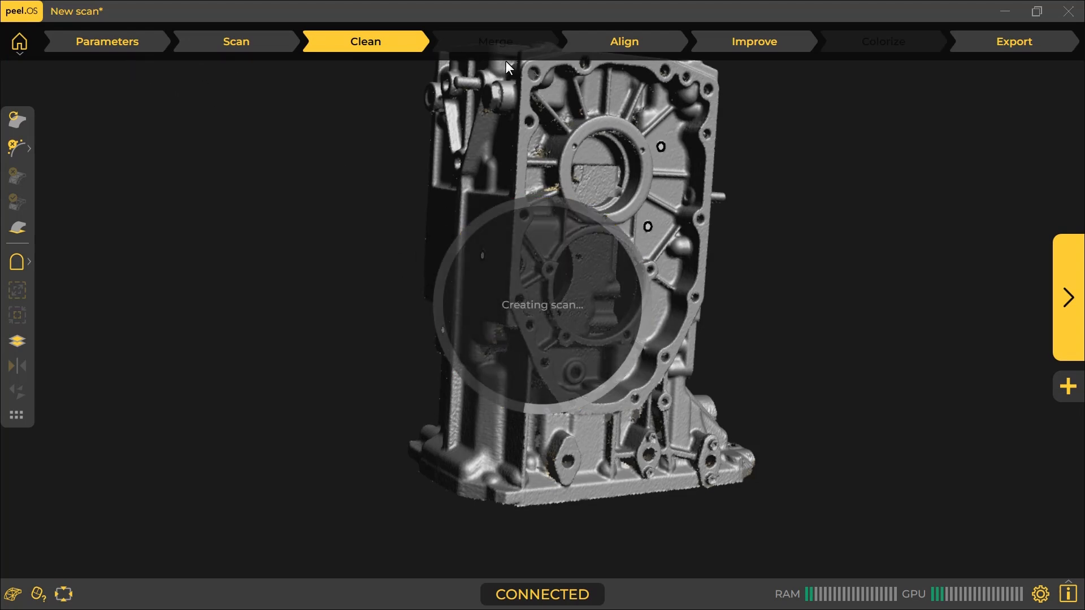
Advance to the Merge step so the cleaned scan becomes one mesh
click(235, 42)
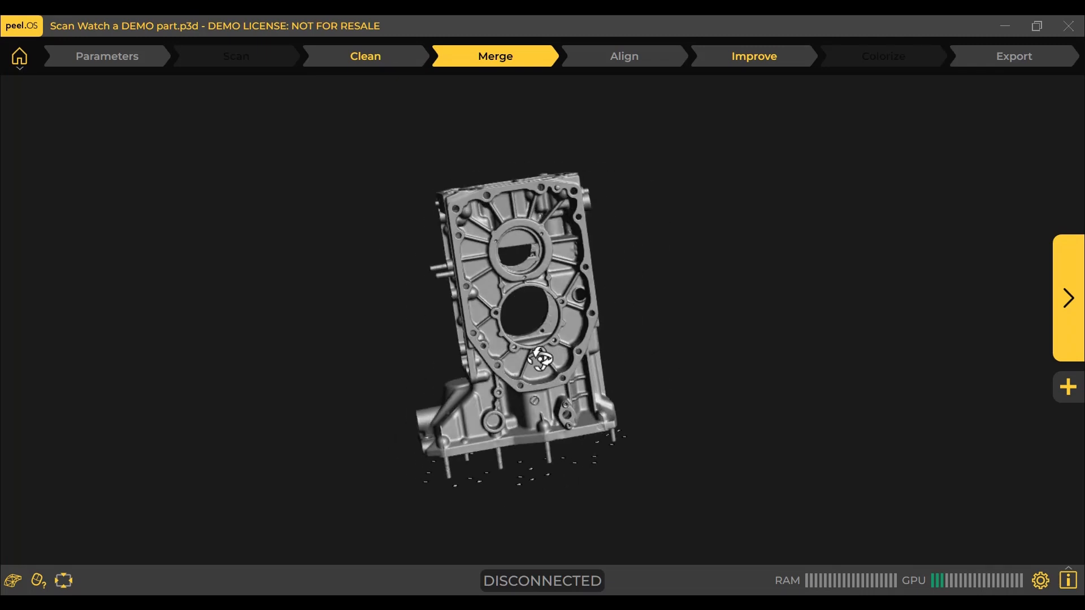
Advance to the Align step to orient the merged mesh
click(622, 56)
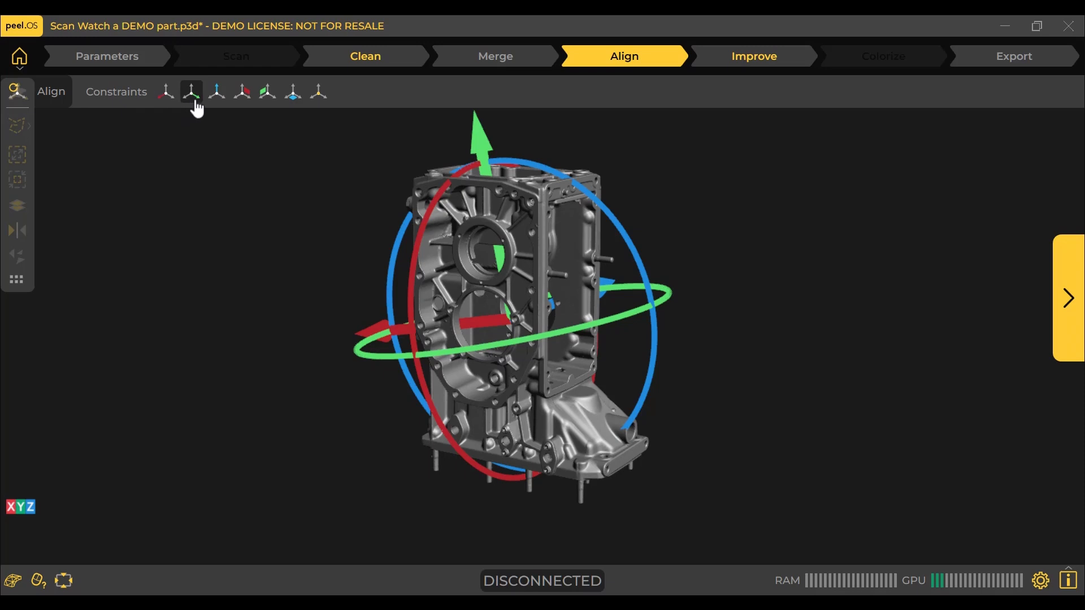
mouse_move(249, 122)
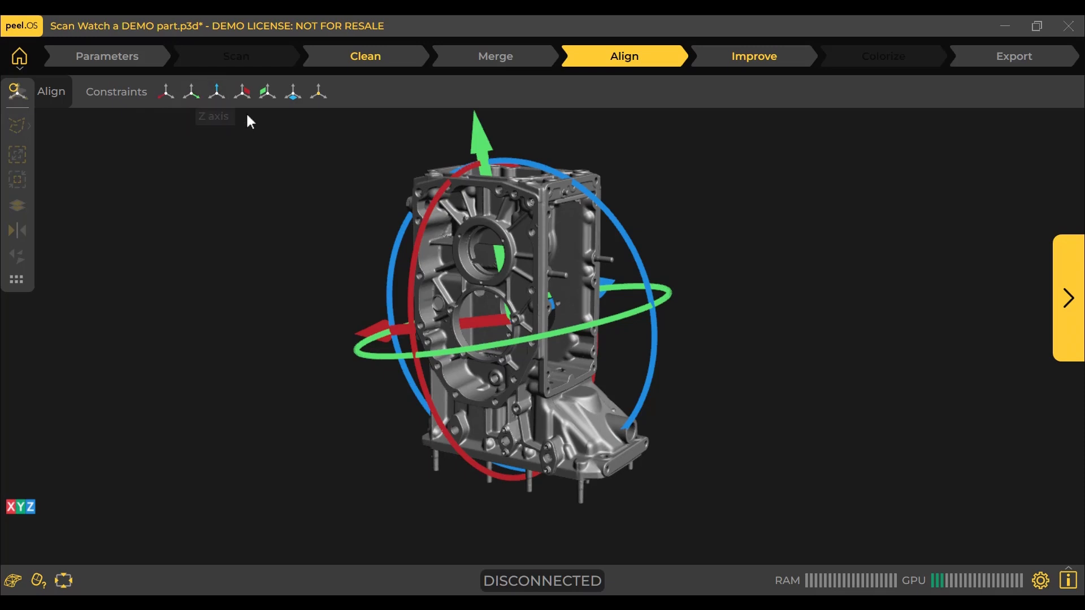
mouse_move(268, 91)
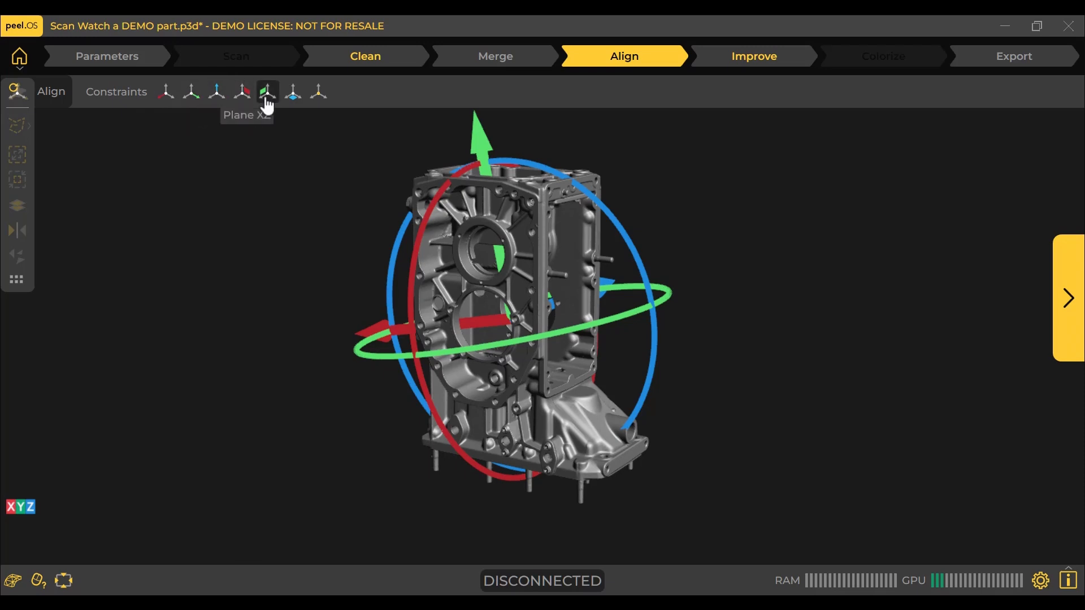
mouse_move(360, 168)
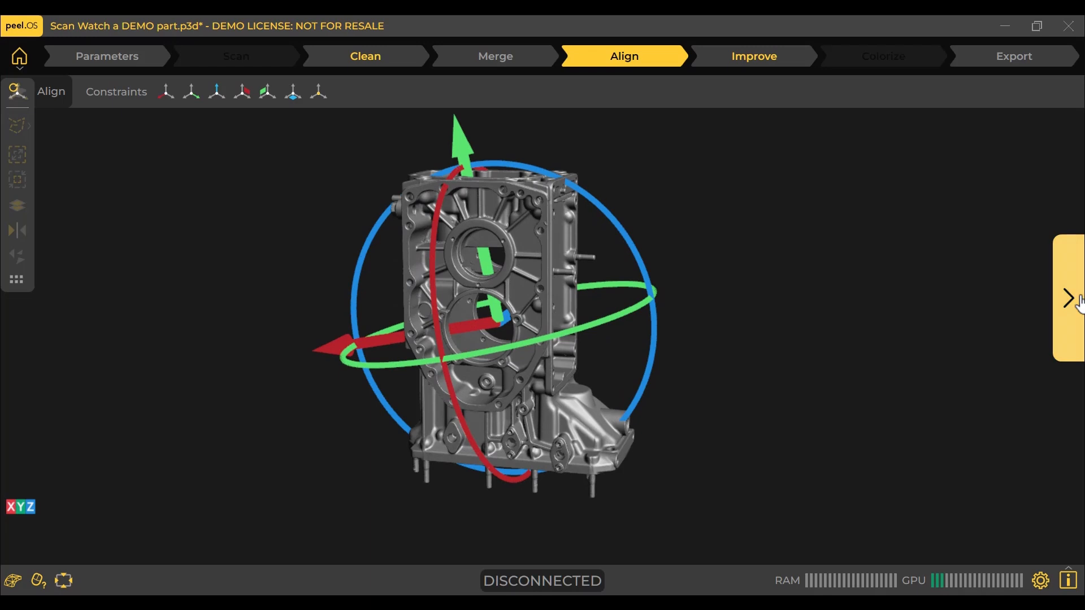
mouse_move(1072, 299)
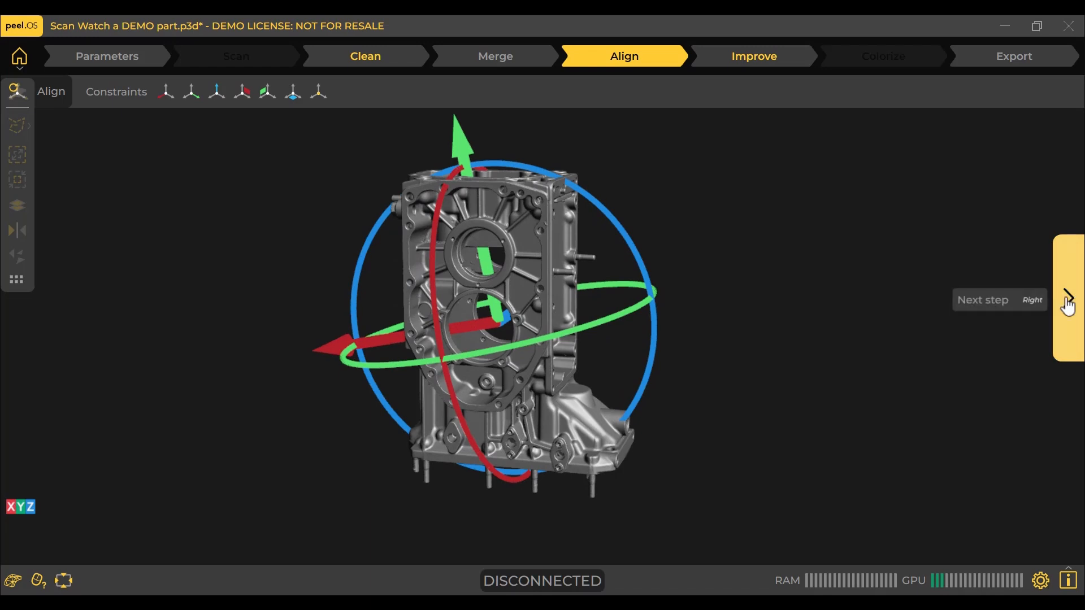
Pass through the Improve stage tools and continue to Export
click(1068, 297)
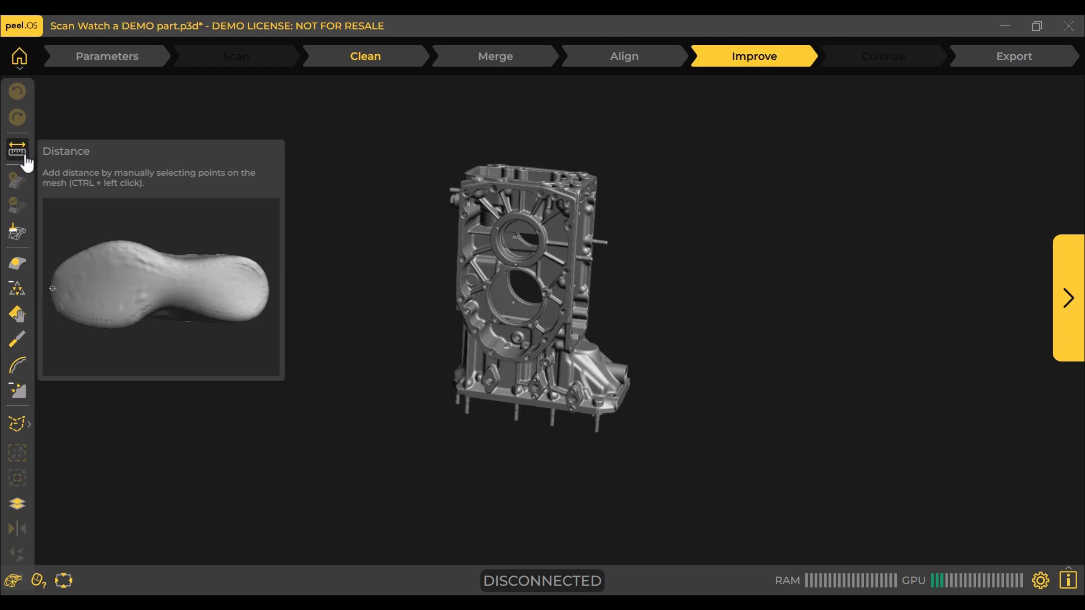
mouse_move(17, 232)
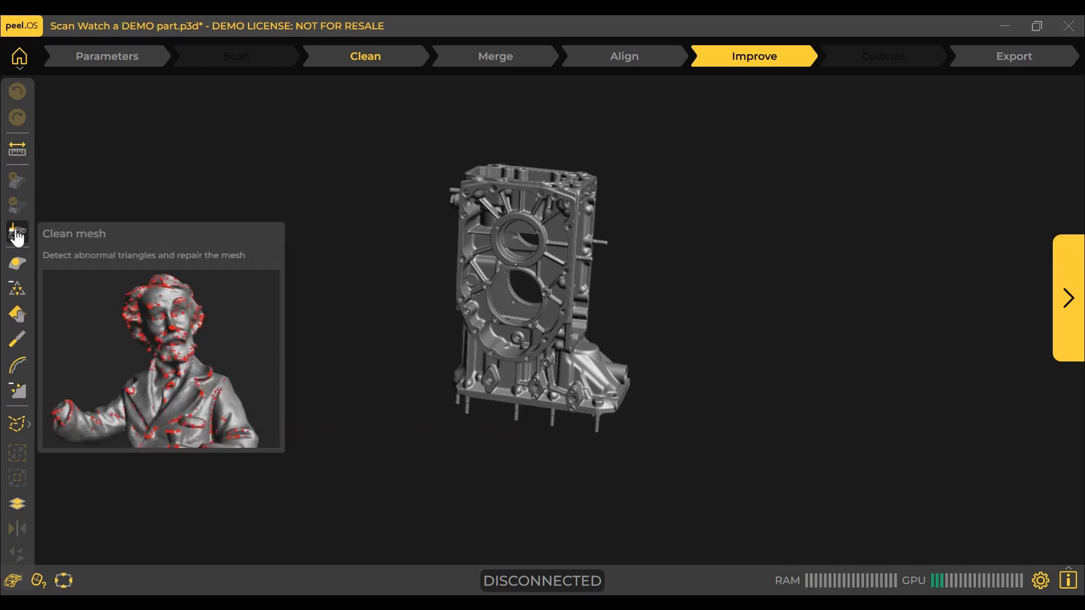
click(17, 235)
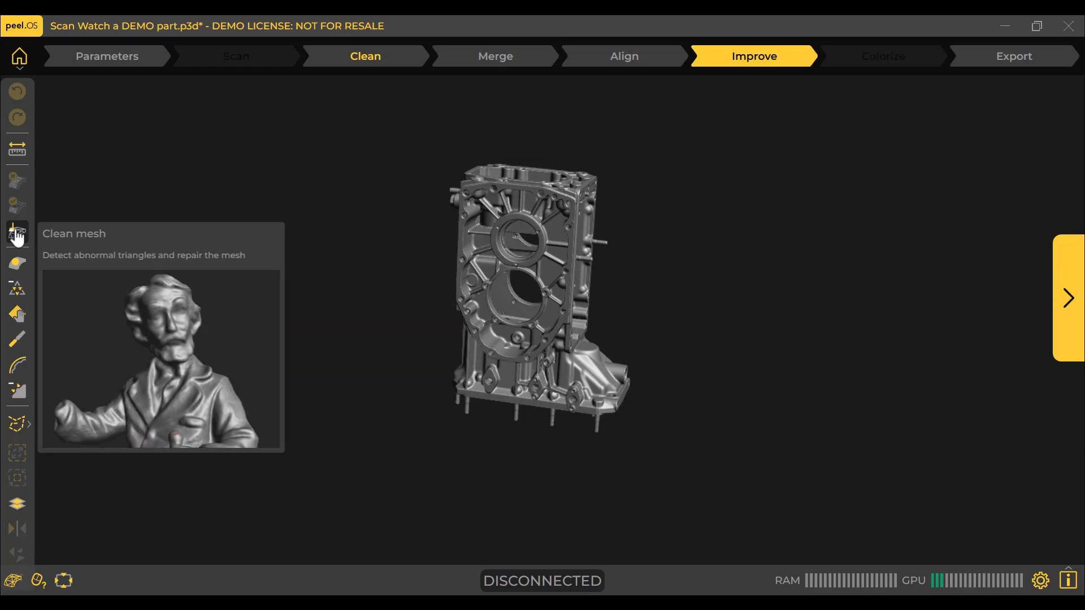
mouse_move(17, 264)
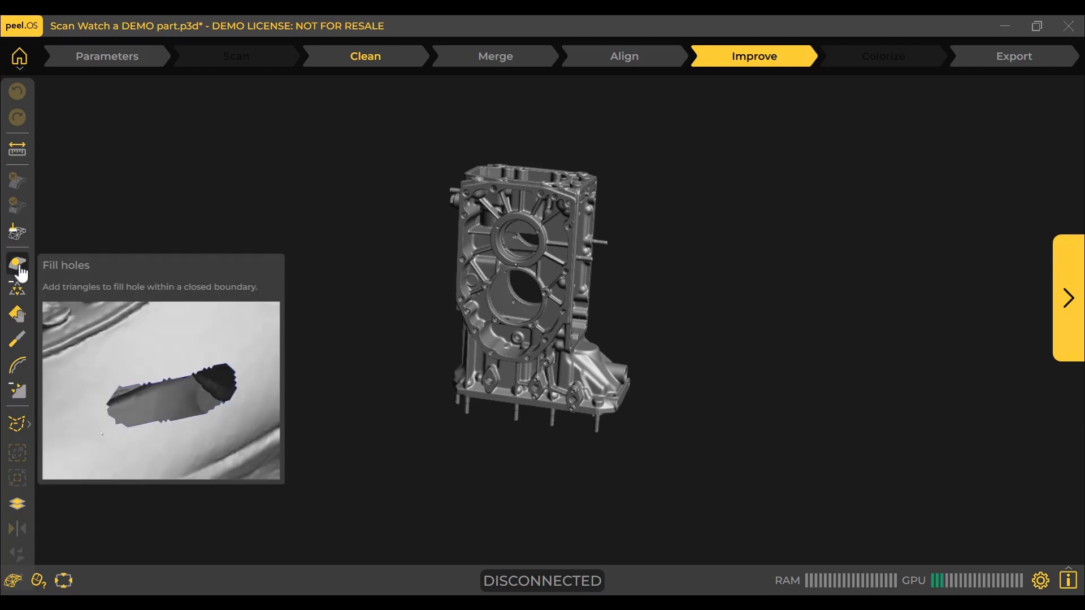
mouse_move(38, 309)
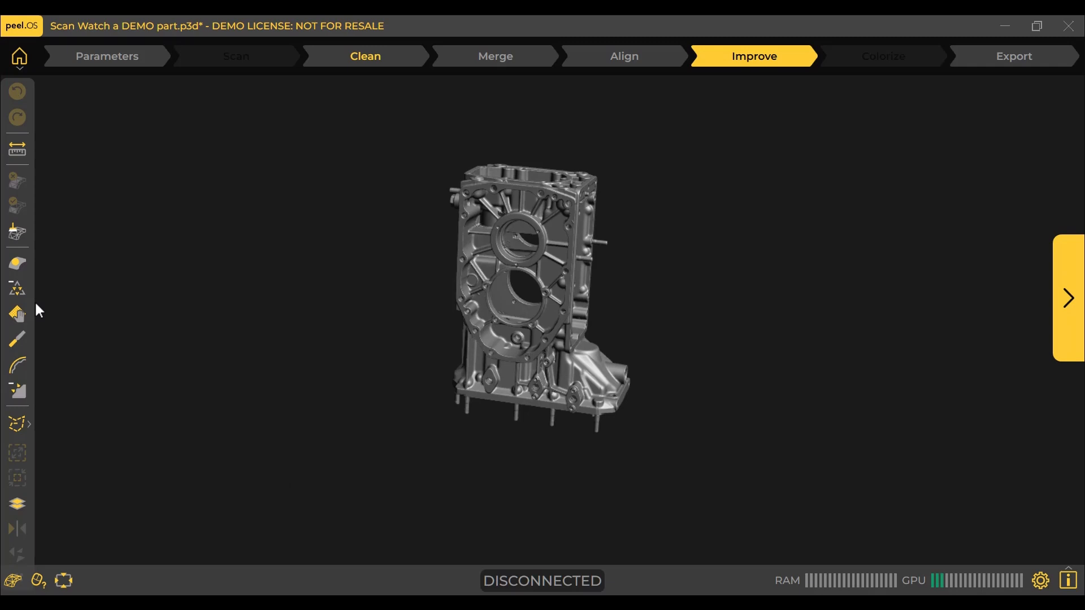
mouse_move(17, 290)
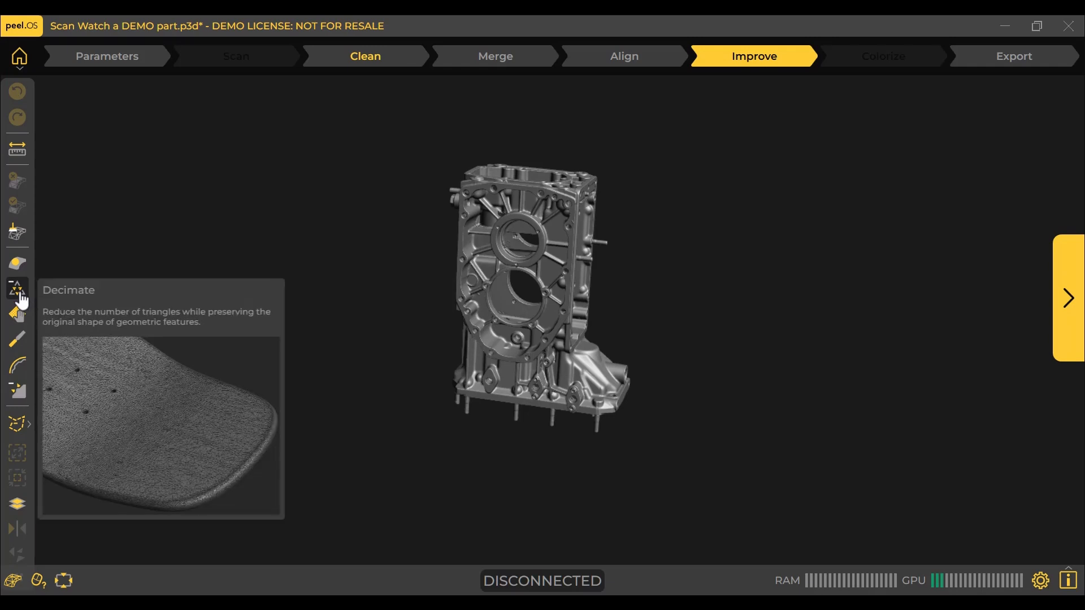
mouse_move(17, 317)
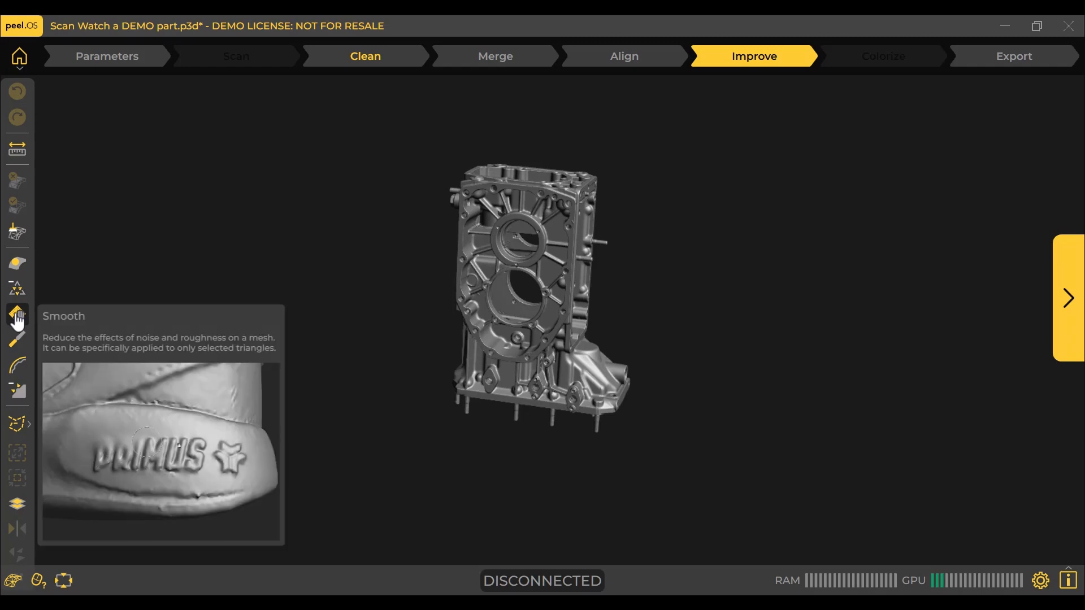
mouse_move(17, 340)
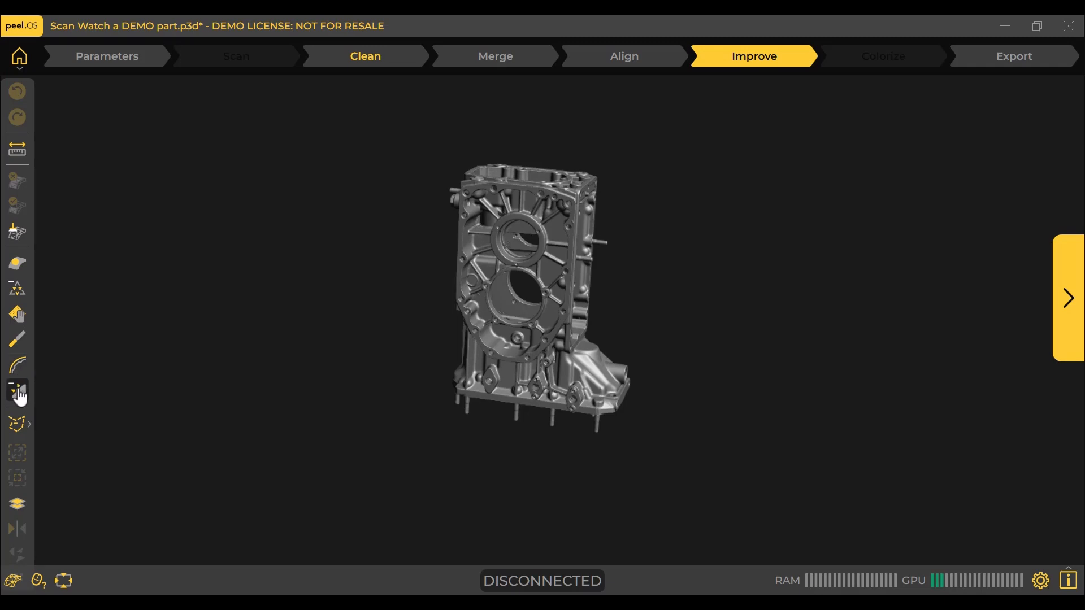
mouse_move(17, 394)
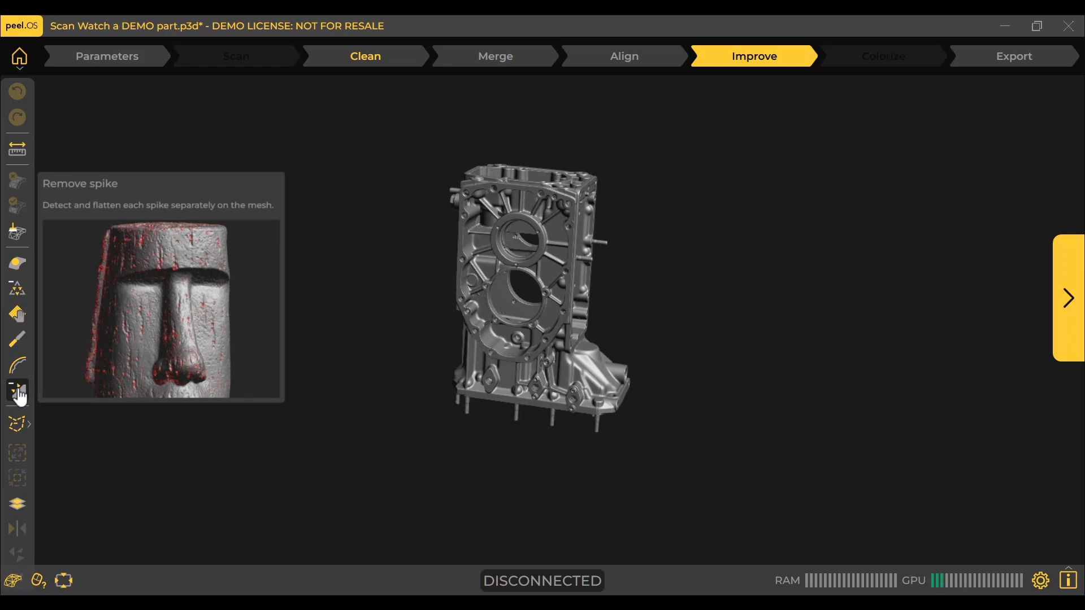
click(17, 391)
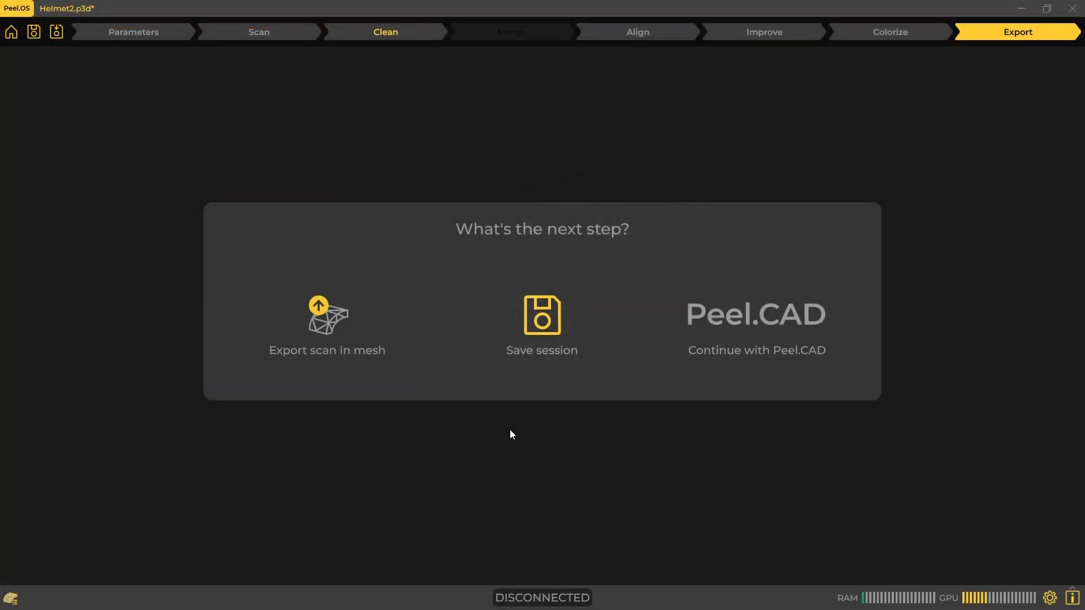
Continue the scan into Peel.CAD and rotate the engine block into view
click(327, 324)
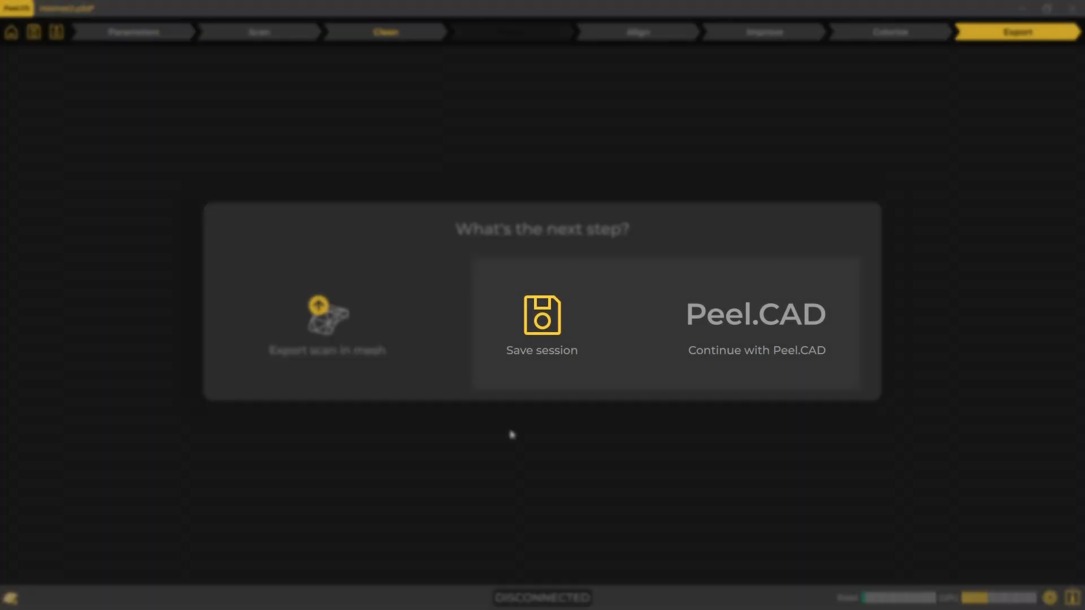
click(756, 315)
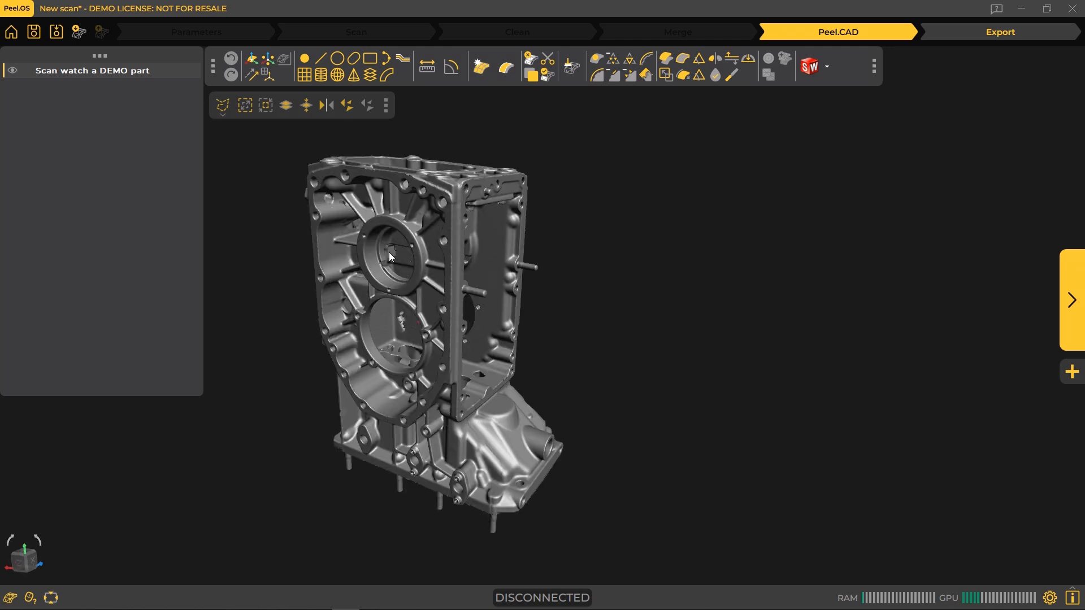
drag(391, 257, 260, 160)
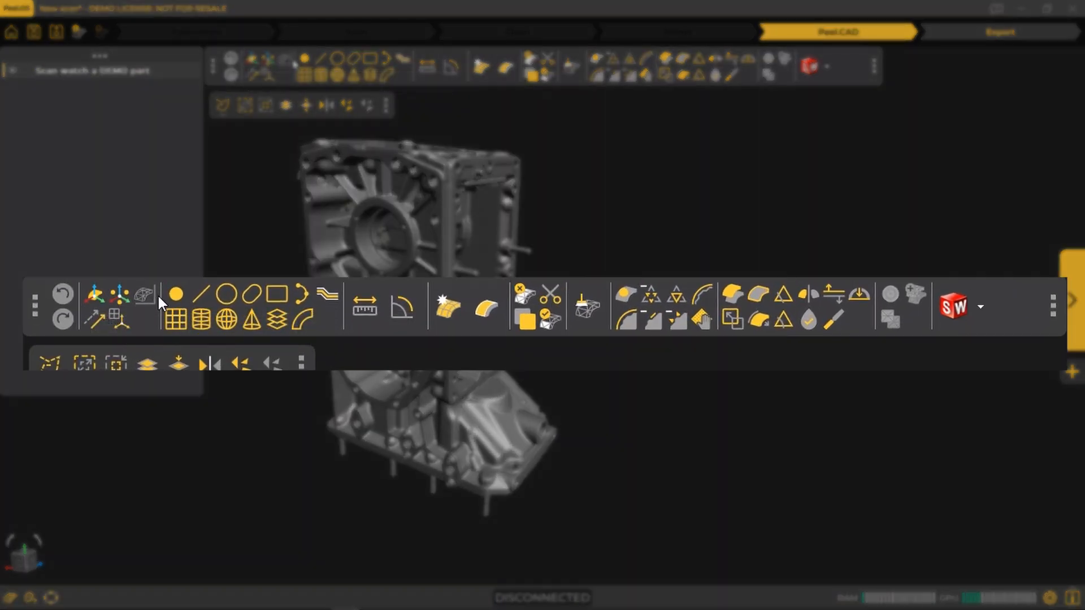
mouse_move(225, 294)
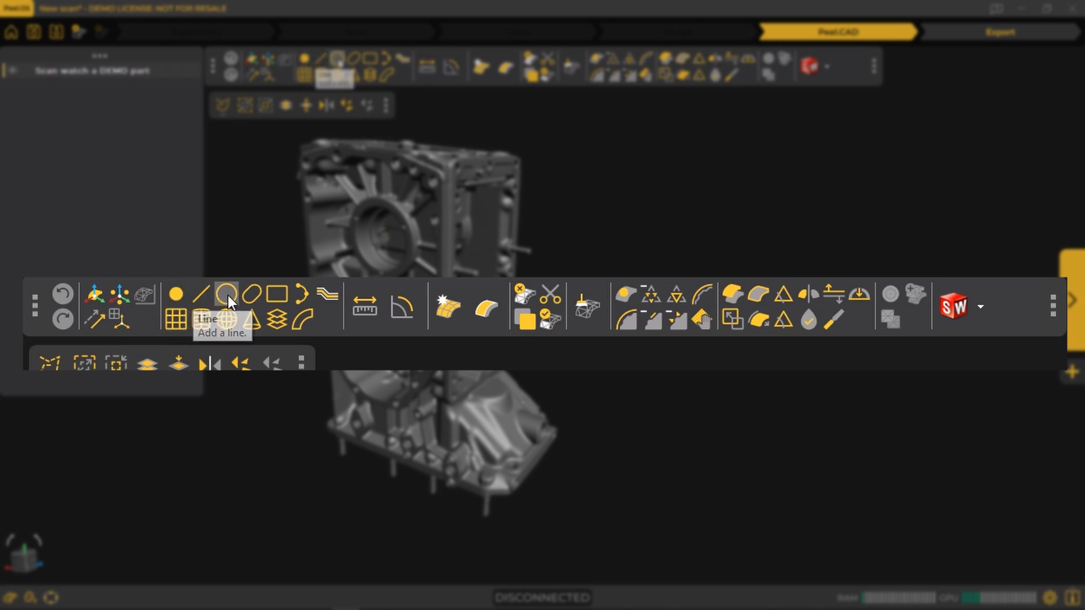
mouse_move(211, 325)
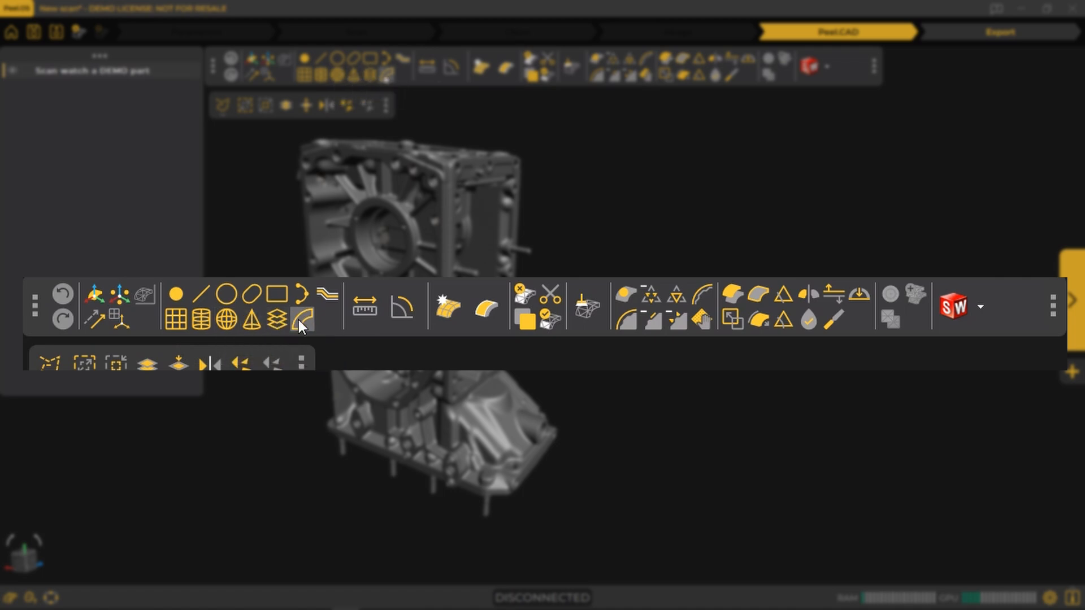
mouse_move(328, 294)
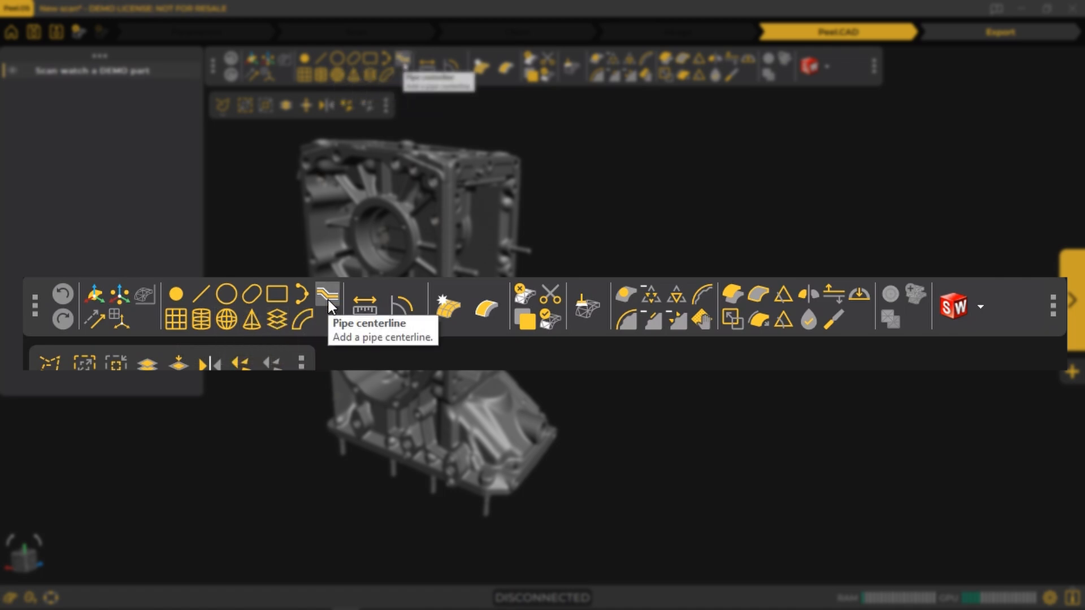
mouse_move(365, 306)
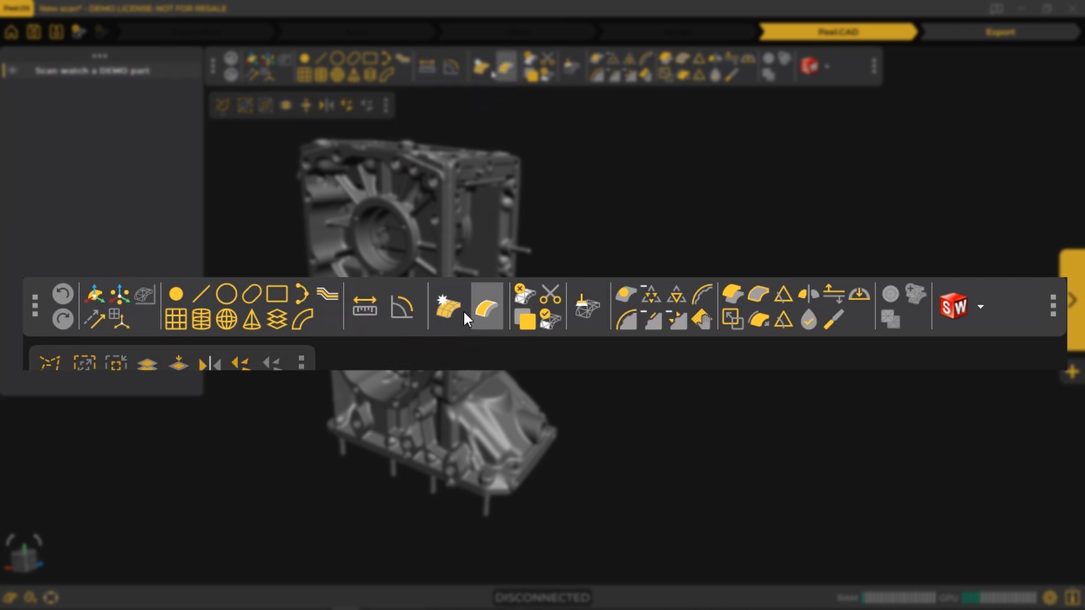
mouse_move(486, 307)
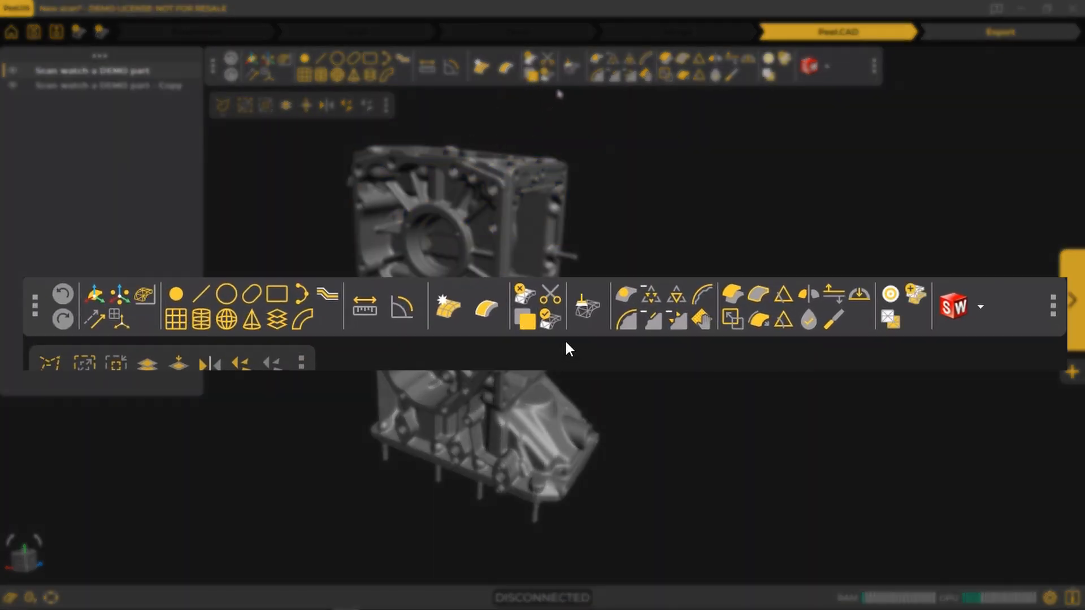
mouse_move(587, 306)
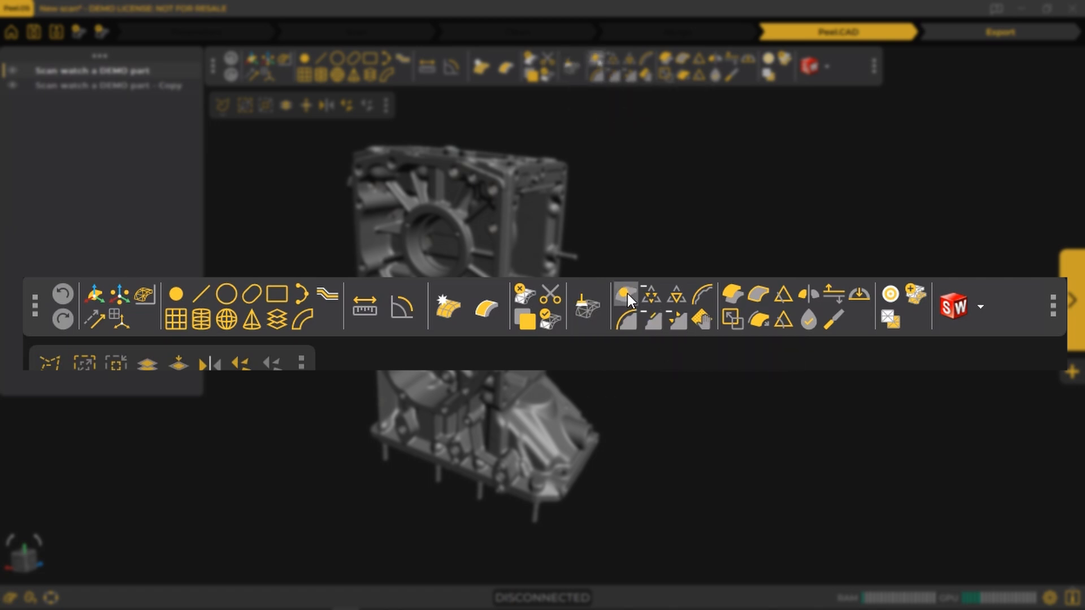
mouse_move(651, 293)
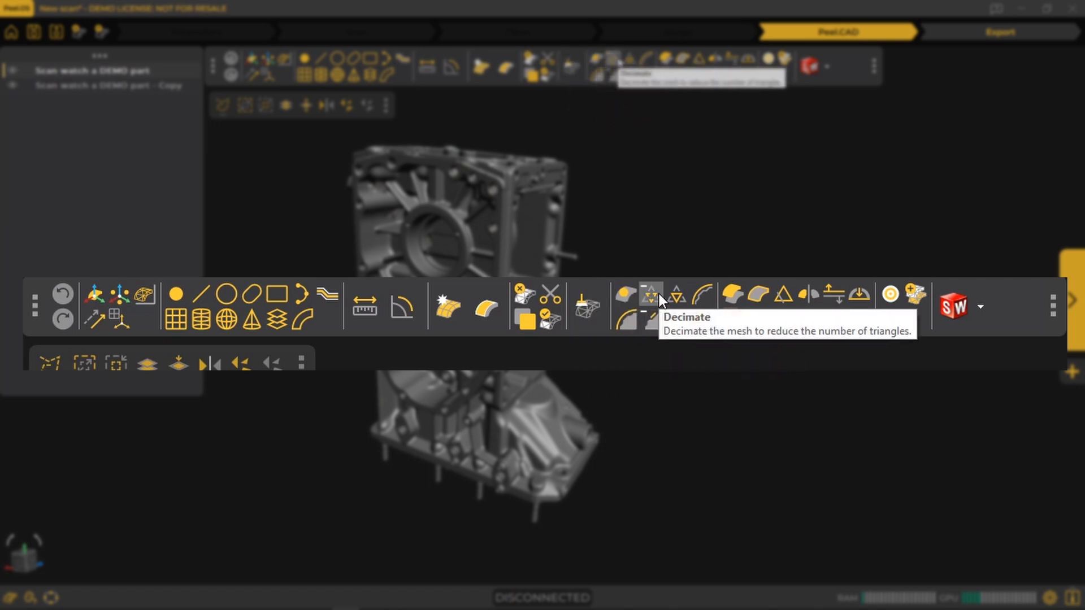
mouse_move(674, 296)
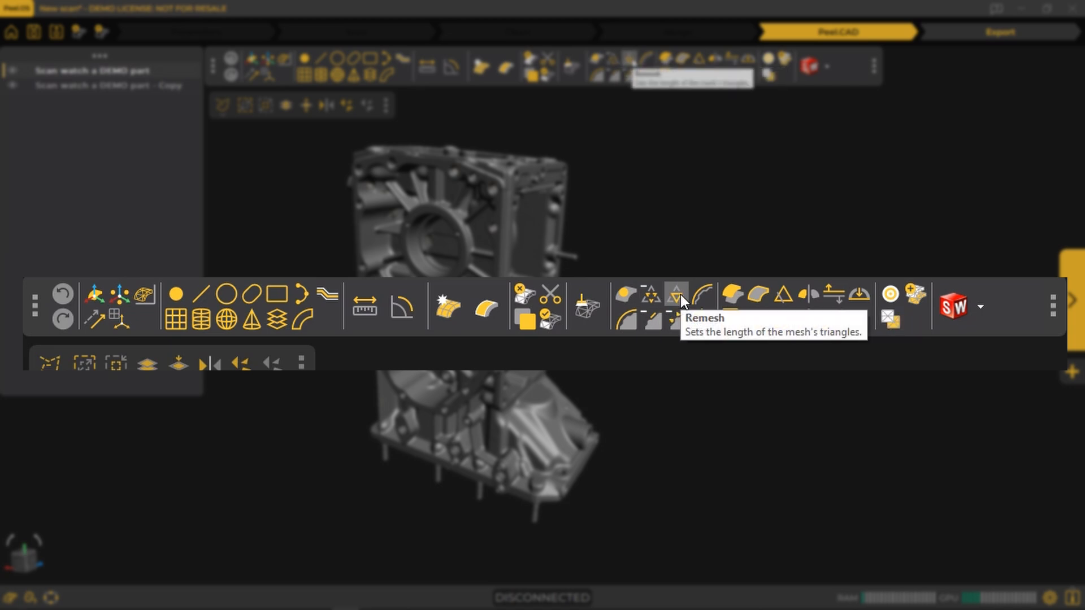
mouse_move(701, 298)
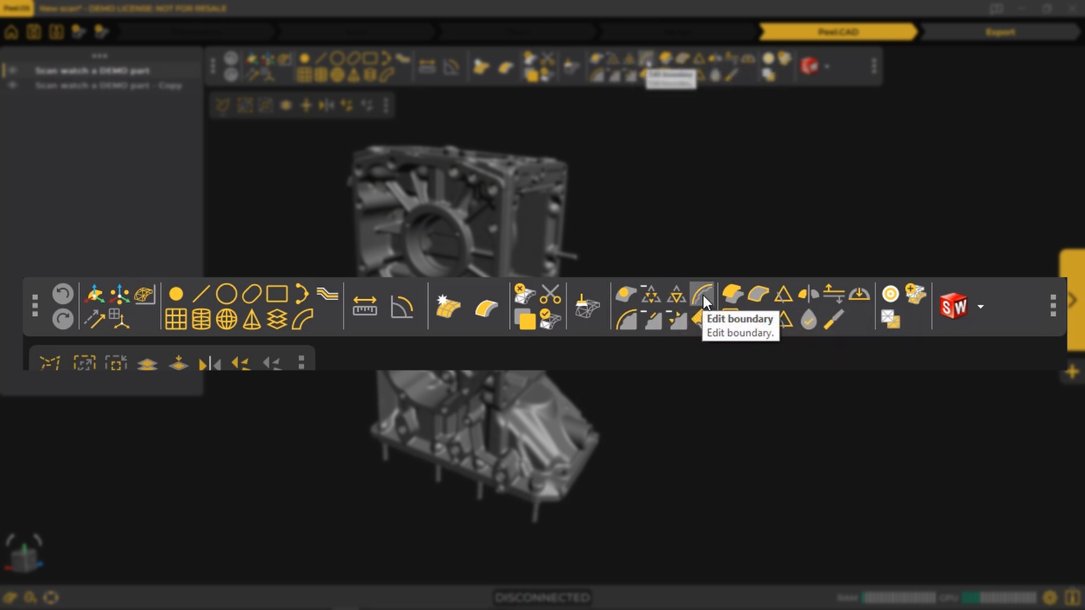
mouse_move(733, 294)
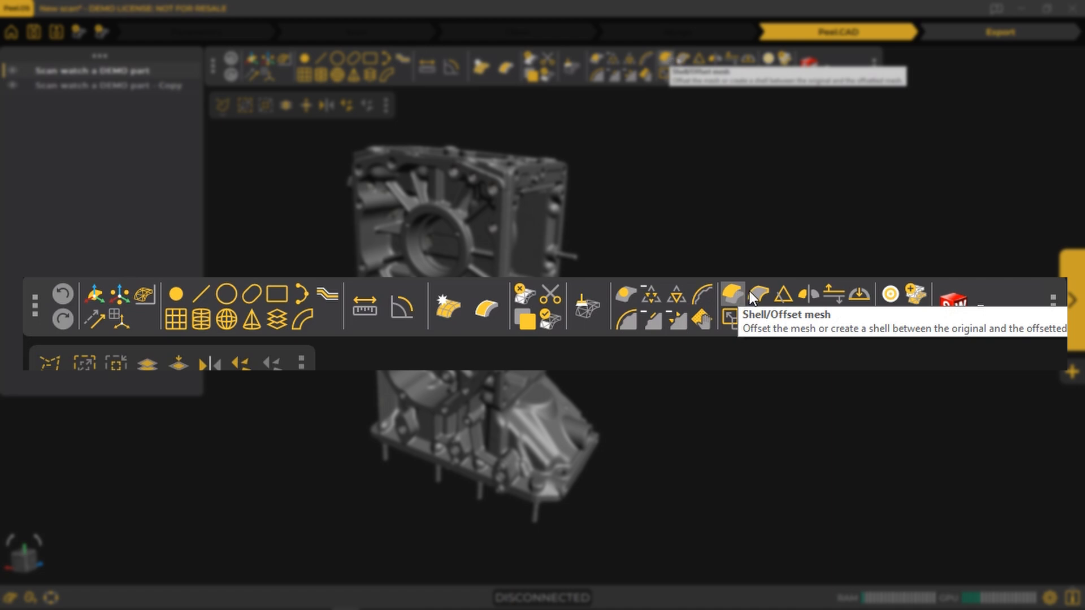
mouse_move(759, 294)
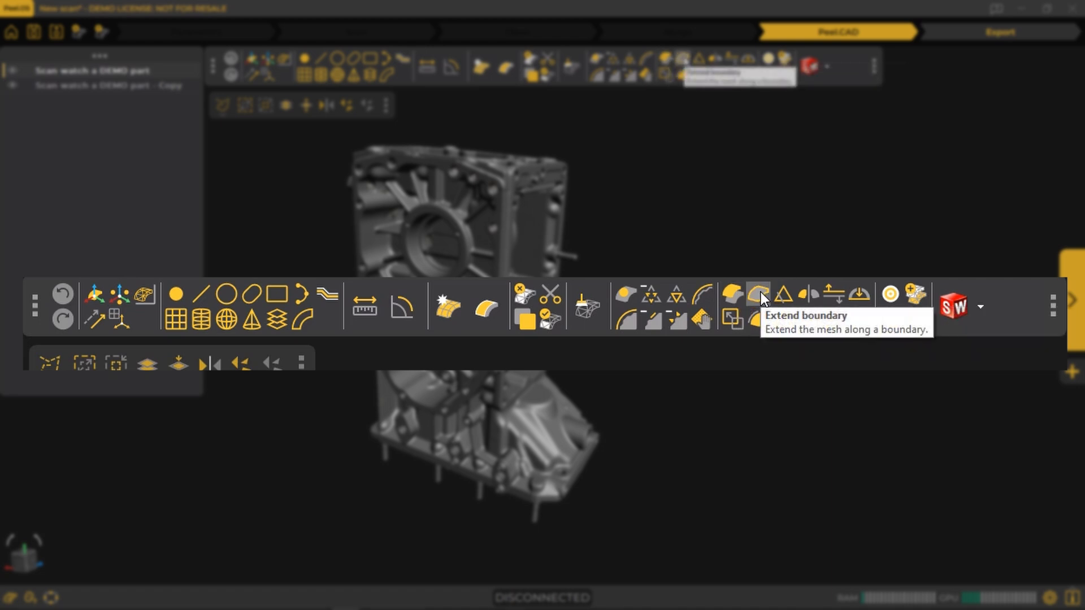
mouse_move(816, 363)
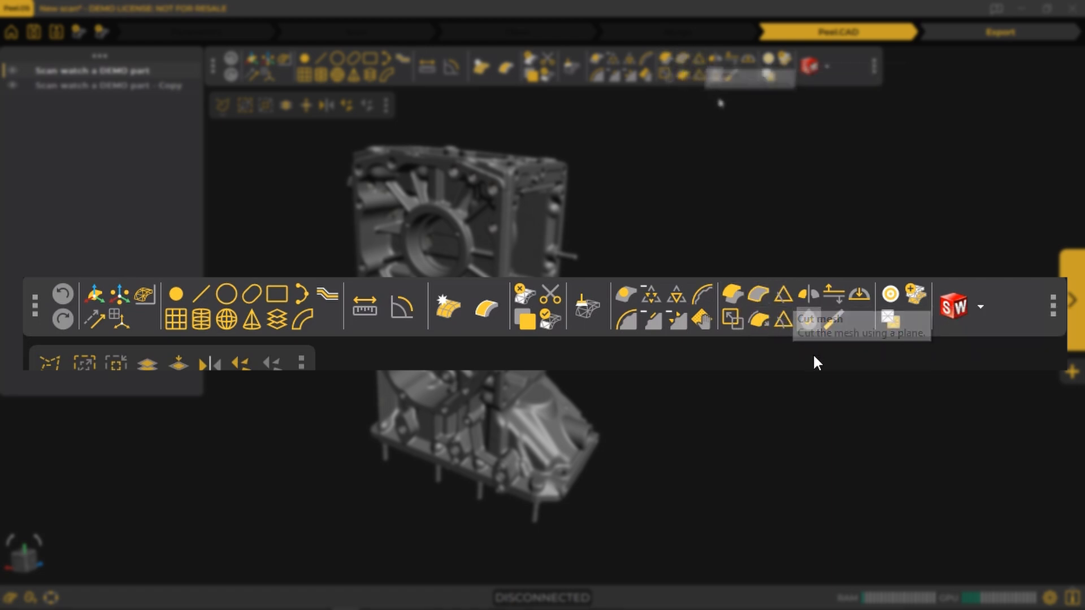
mouse_move(831, 320)
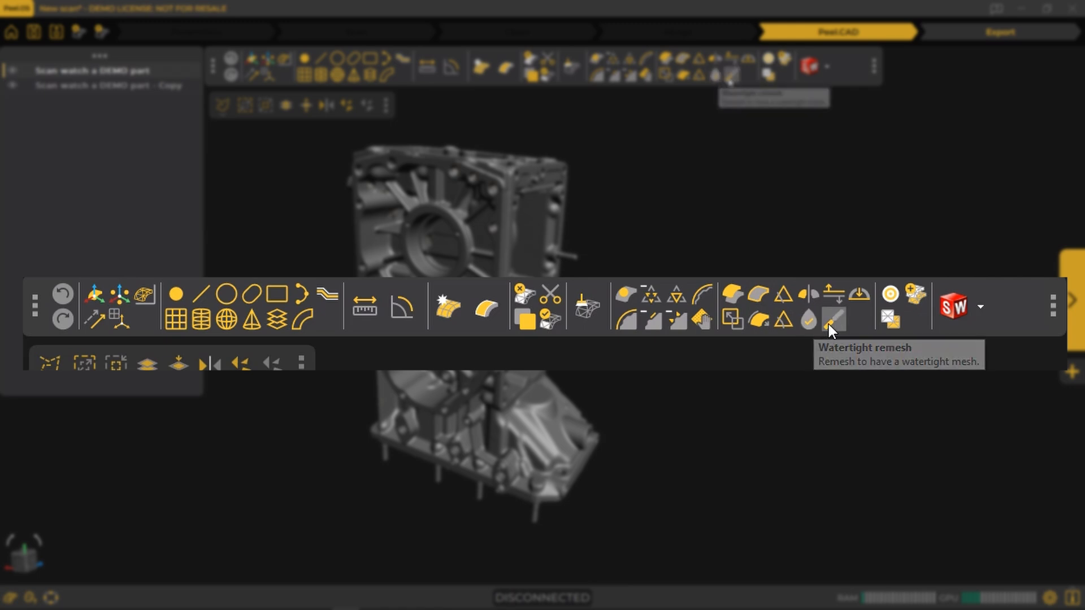
mouse_move(732, 319)
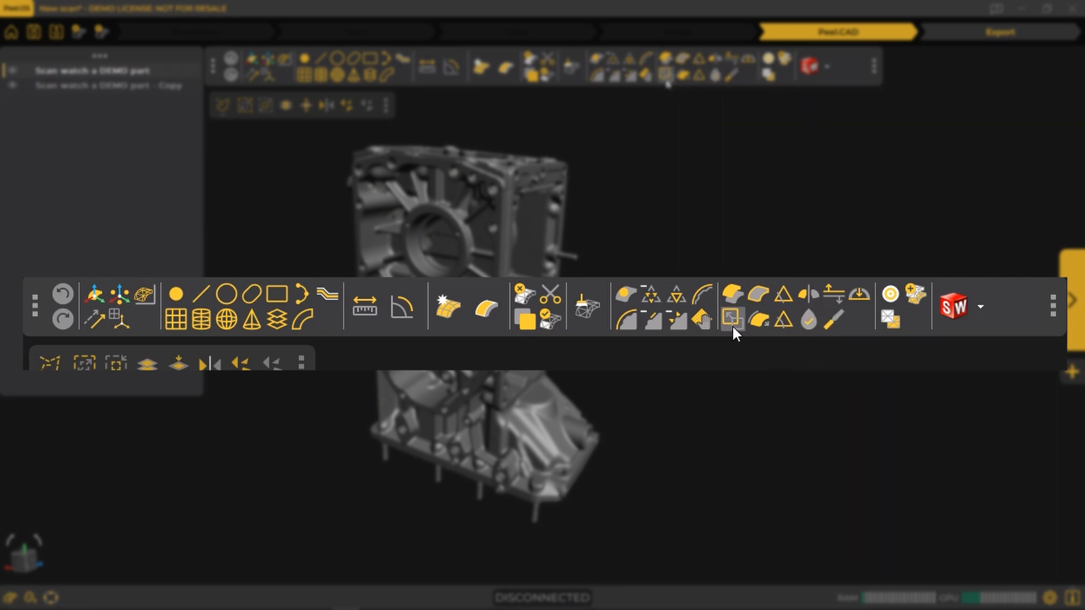
mouse_move(759, 320)
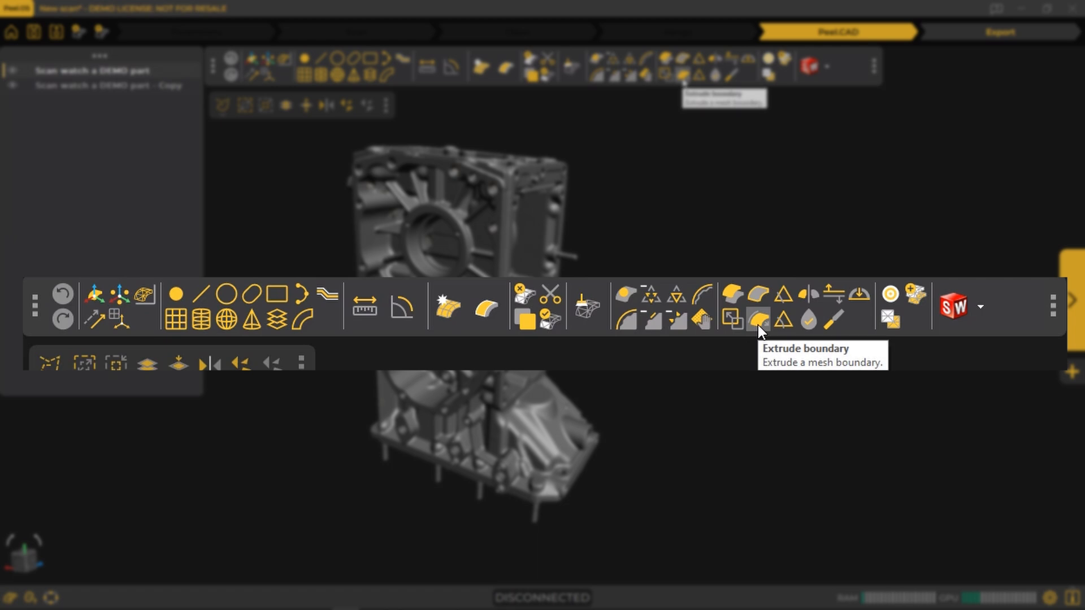
mouse_move(784, 320)
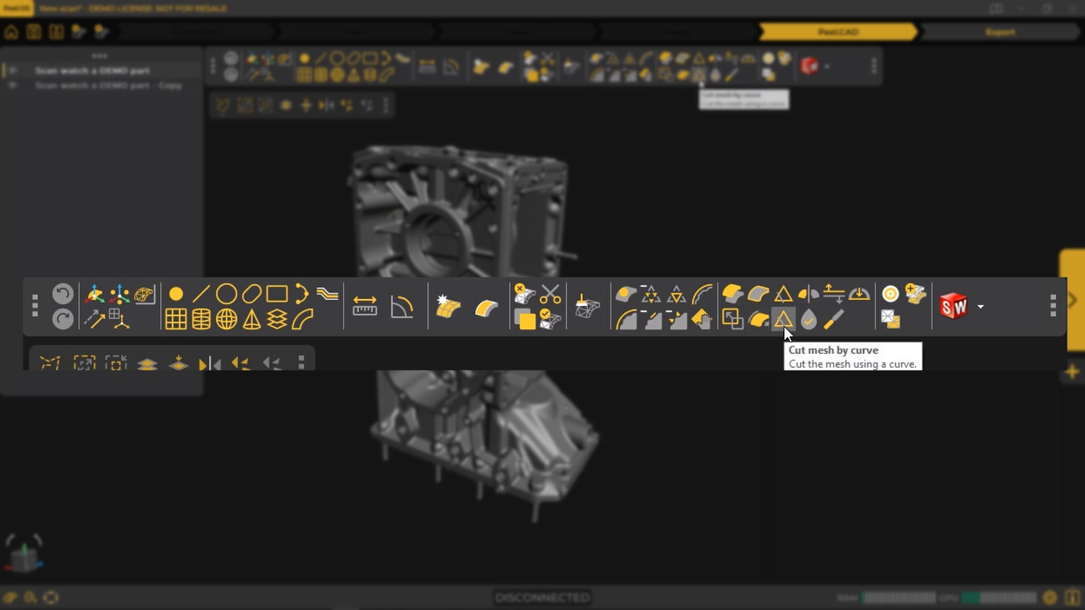
mouse_move(837, 296)
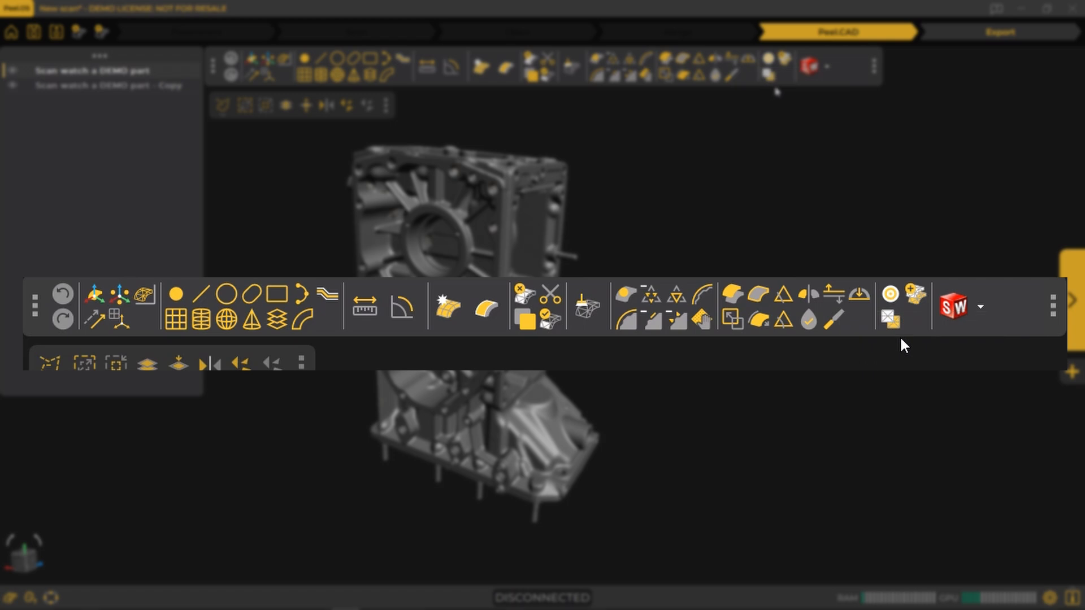
mouse_move(891, 294)
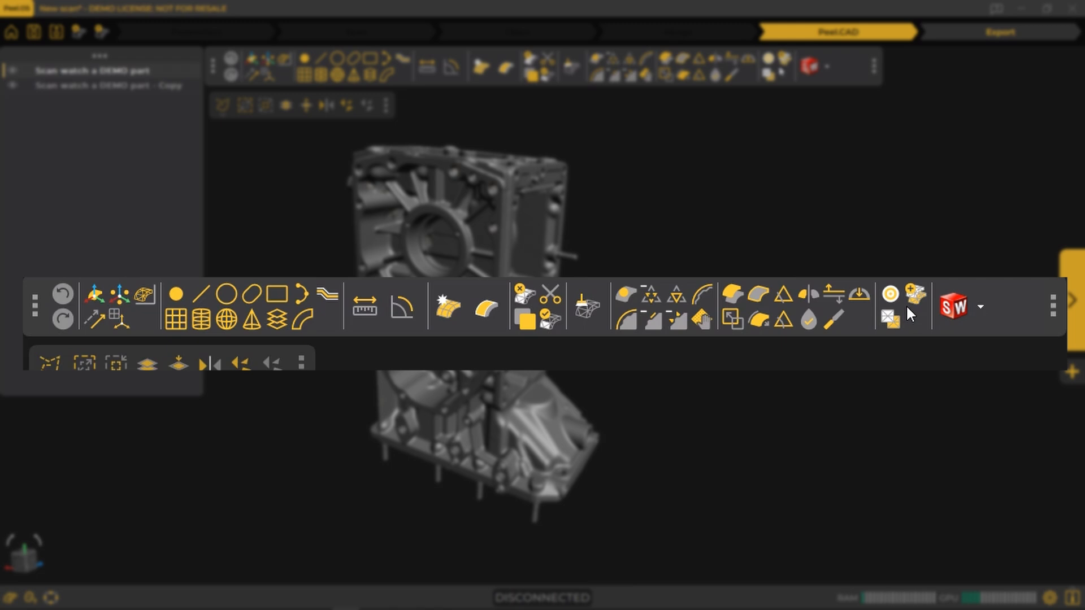
mouse_move(915, 304)
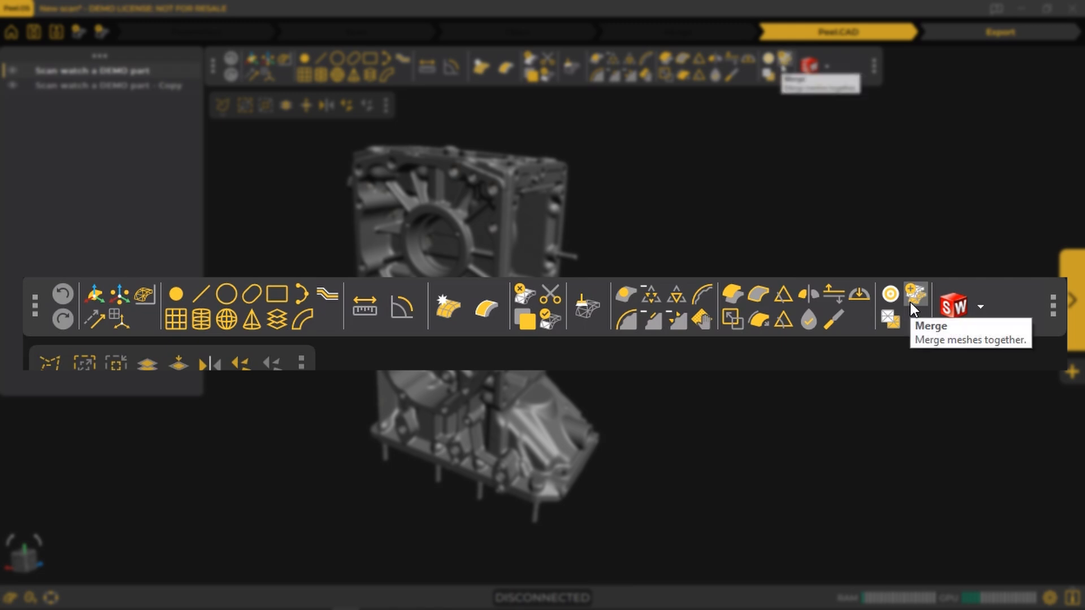
mouse_move(889, 316)
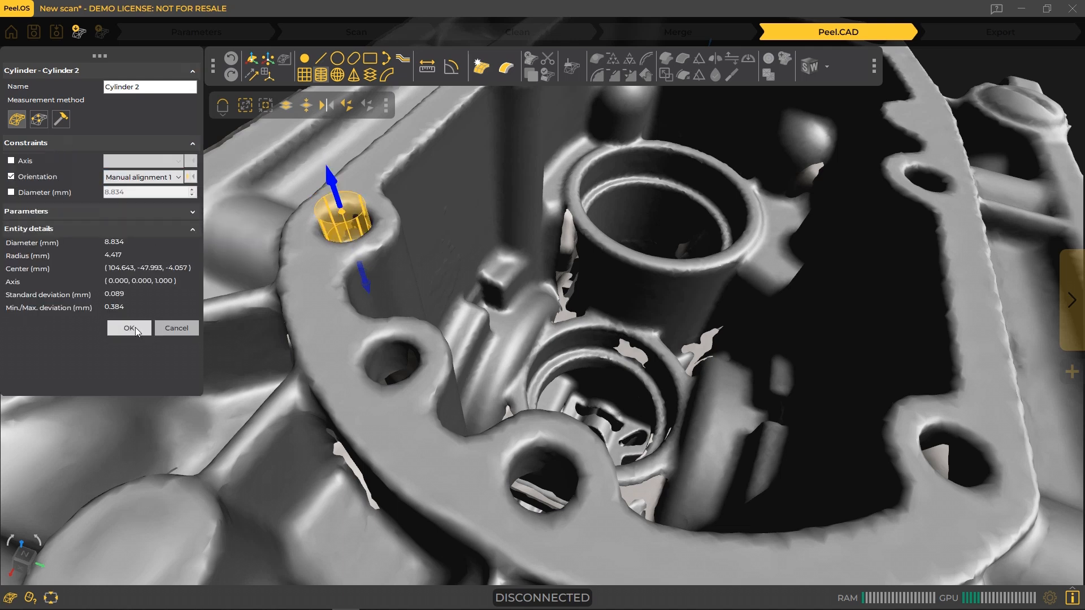
Confirm Cylinder 2, accept the auto NURBS surface, and transfer all entities to SOLIDWORKS
click(129, 328)
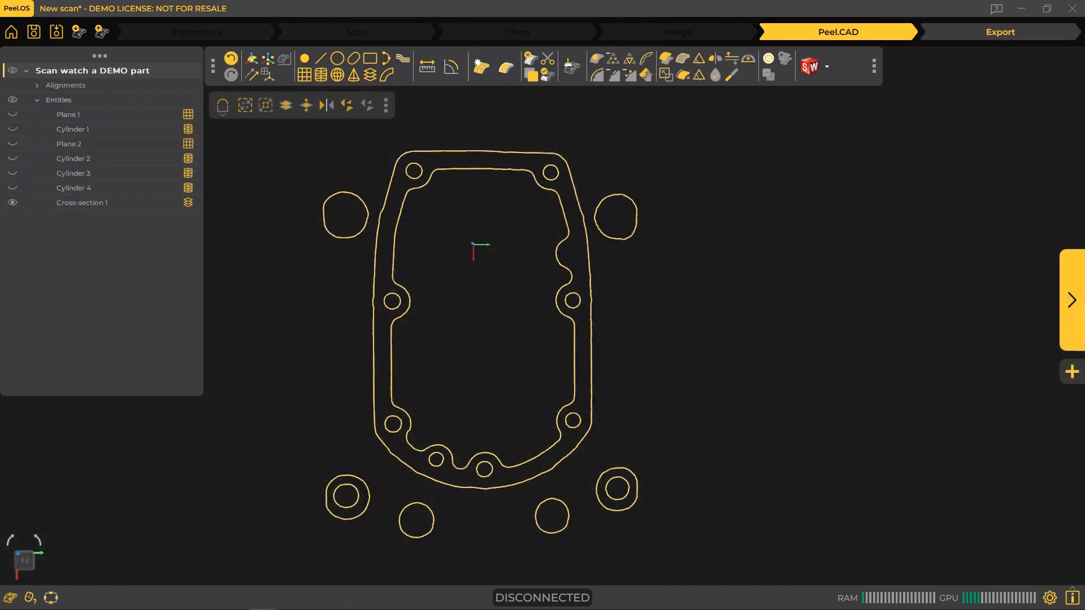
click(11, 75)
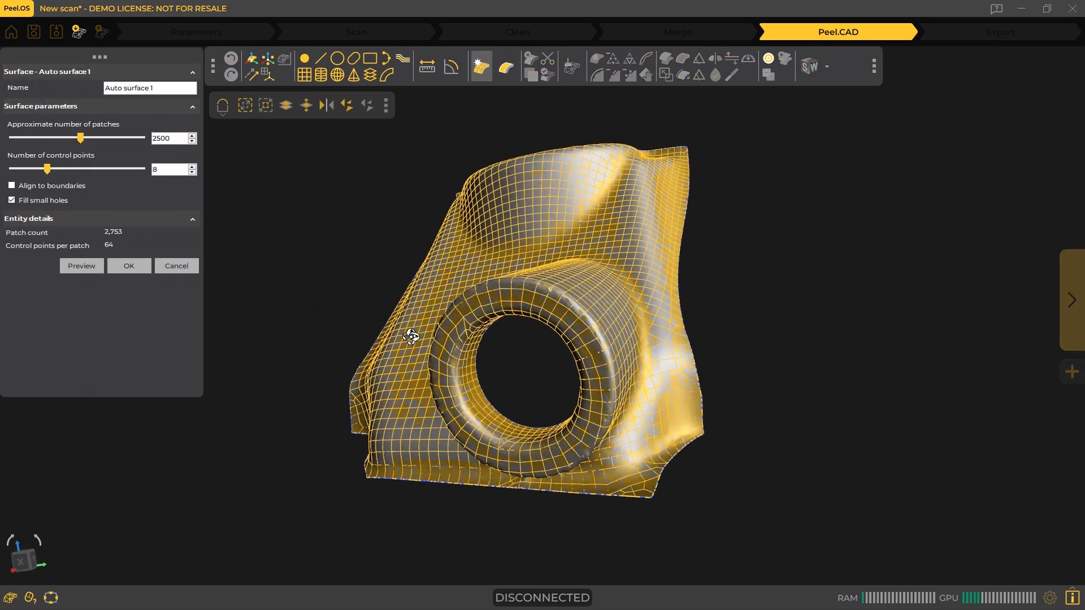
click(129, 265)
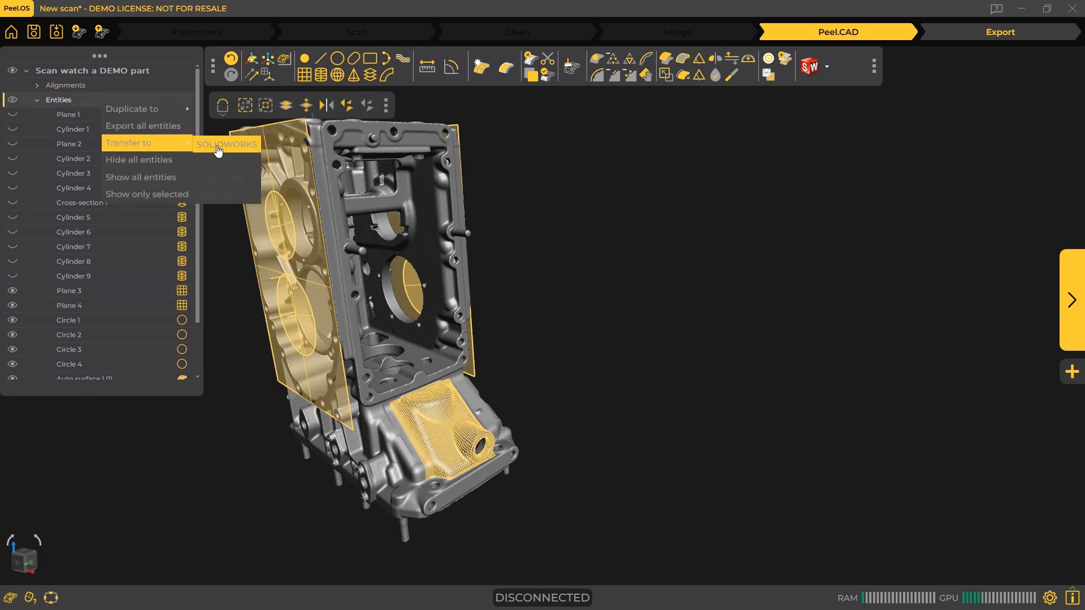
click(226, 143)
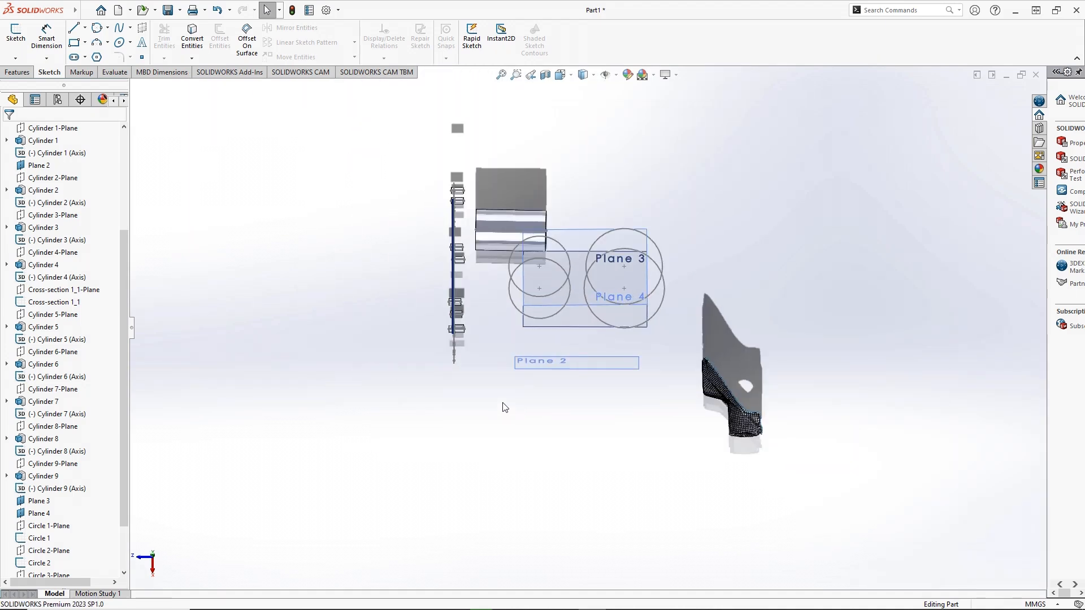
Start exporting all entities to a file from the Entities menu
click(44, 140)
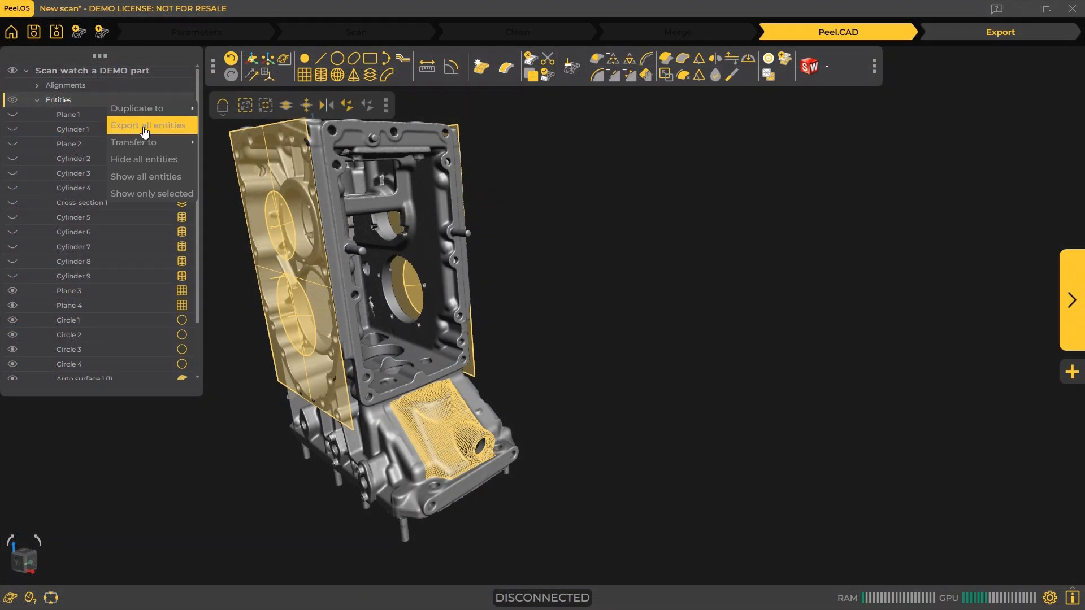
click(150, 126)
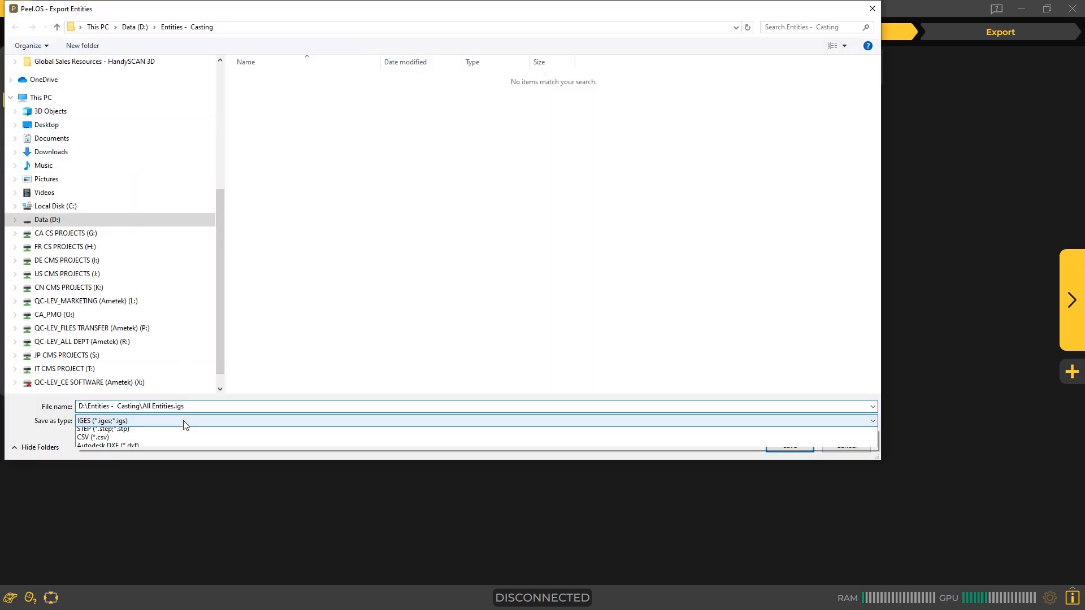